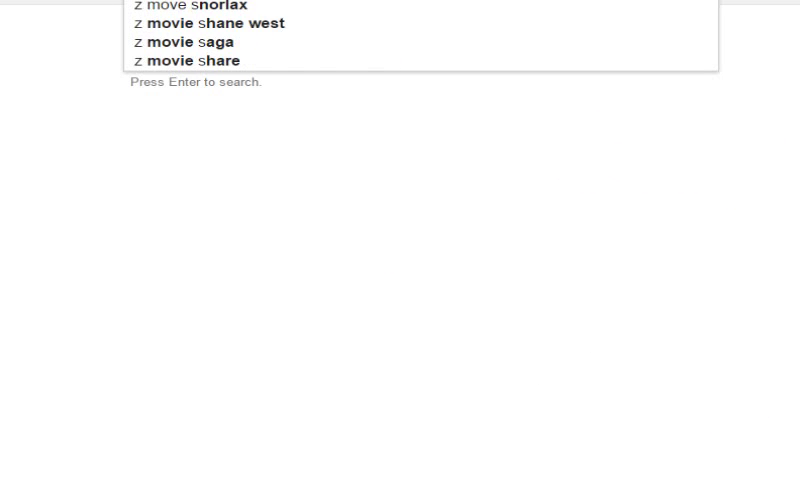
Step: Return from the Z-move web search to the Magikarp set in the teambuilder
key("enter")
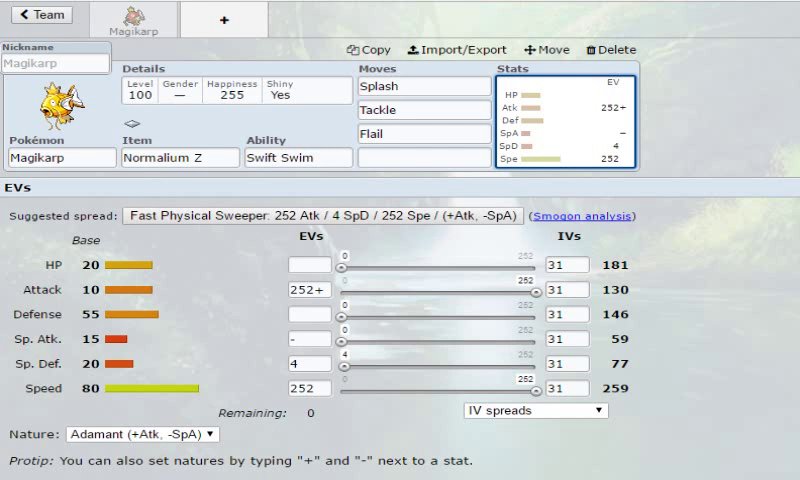
Step: Show the nature list for Magikarp, currently set to Adamant
left_click(140, 432)
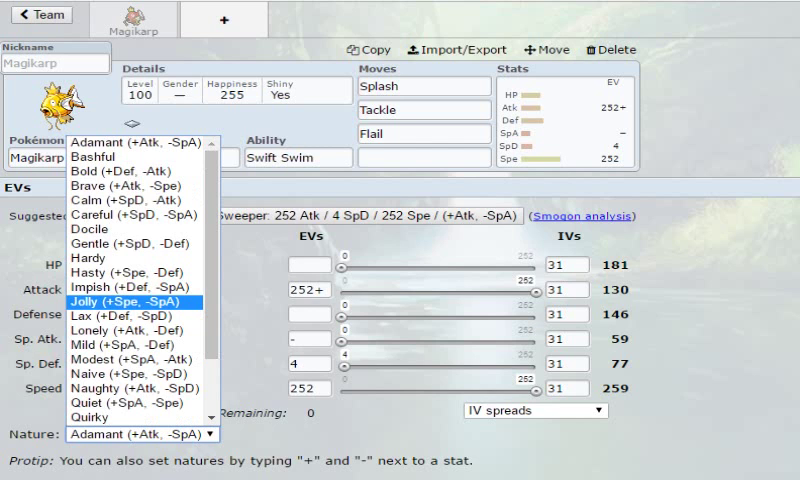
Step: Give Magikarp a Jolly nature (+Spe, -SpA) and start choosing its fourth move
left_click(128, 300)
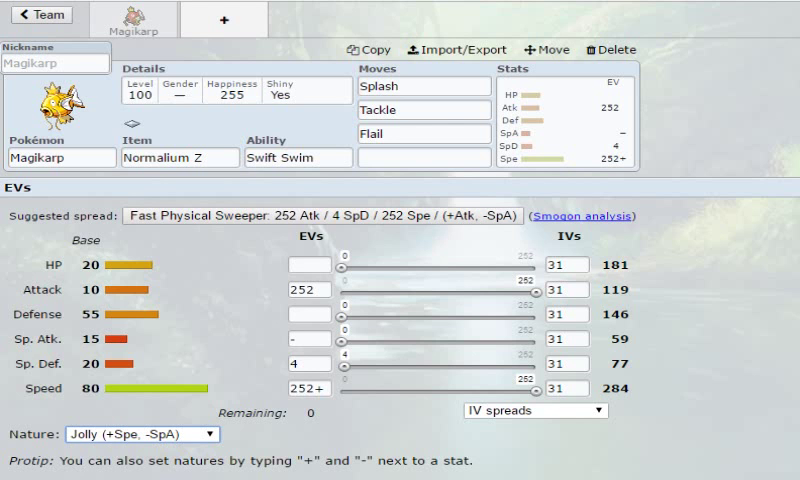
left_click(424, 156)
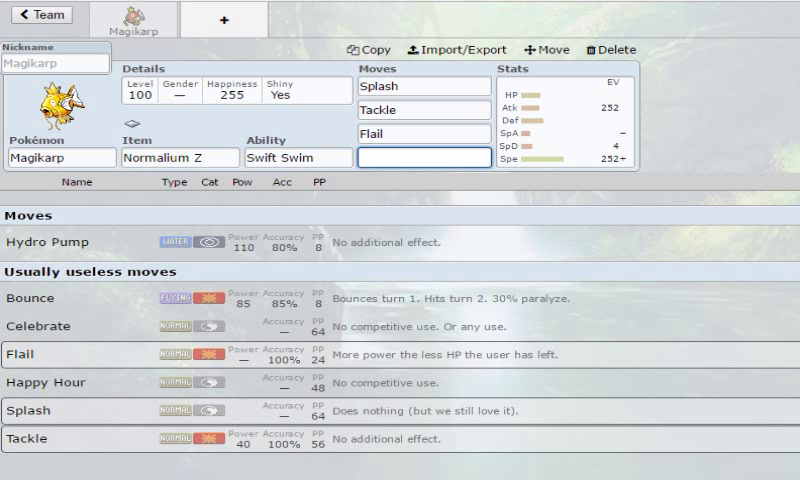